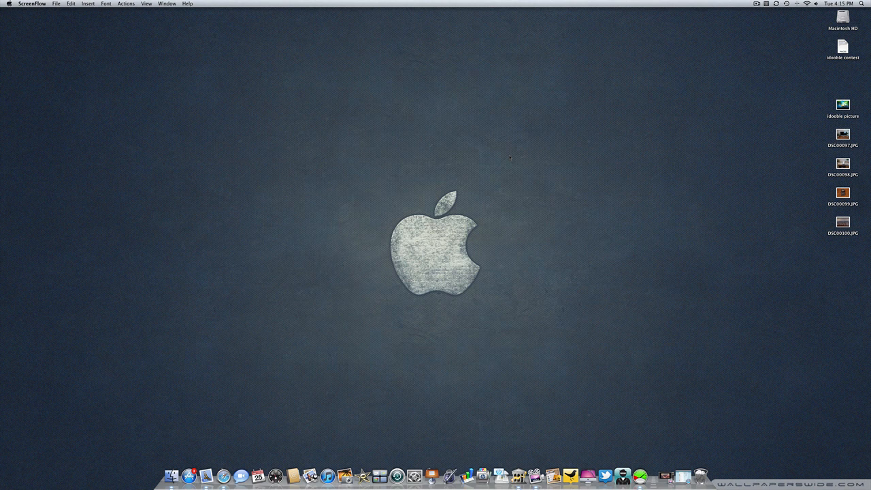
mouse_move(216, 120)
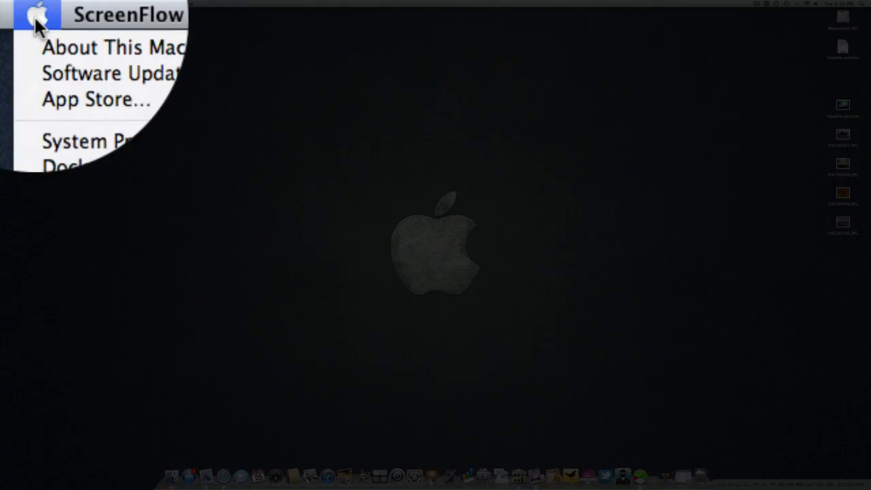
Open About This Mac from the Apple menu to view 10.6.6, Core i7 and 12 GB memory.
left_click(108, 46)
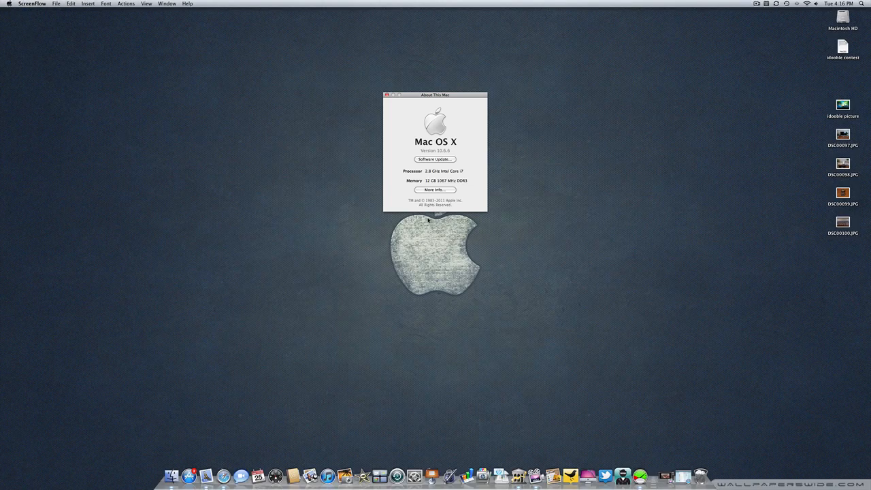